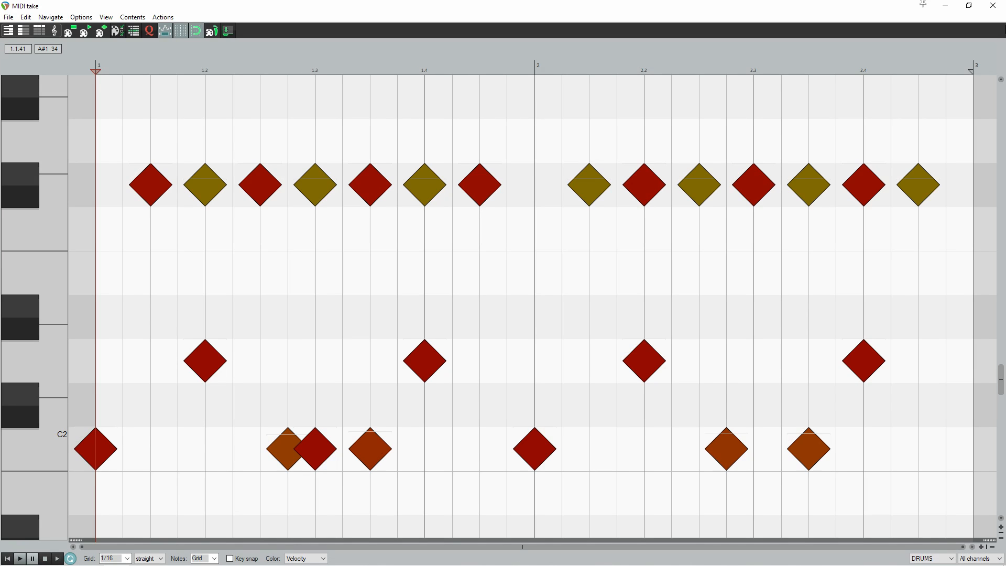
Step: Switch the MIDI editor's 1/16 grid from straight to triplet divisions
{"action": "left_click", "coordinate": [20, 559]}
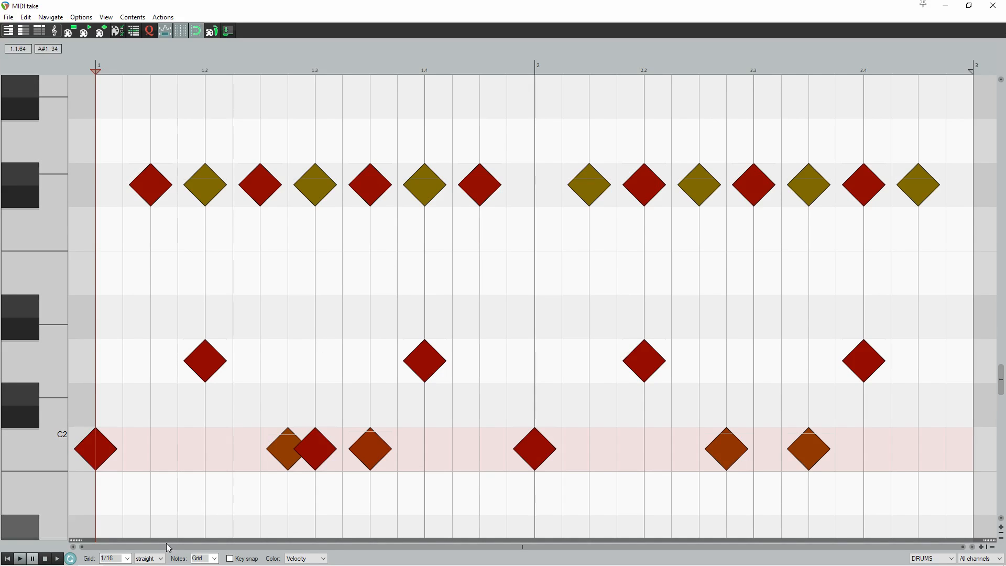
{"action": "left_click", "coordinate": [149, 558]}
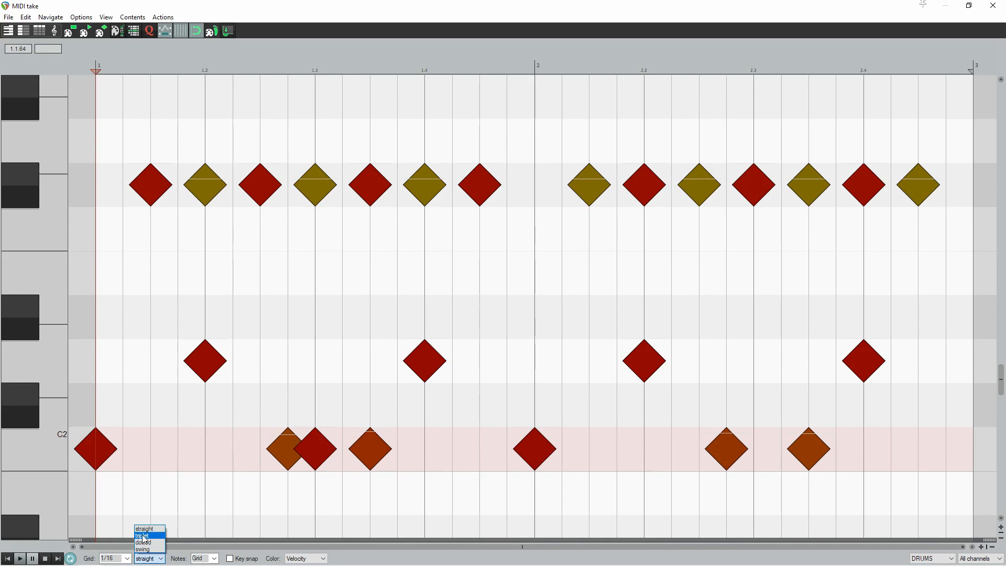
{"action": "left_click", "coordinate": [140, 535]}
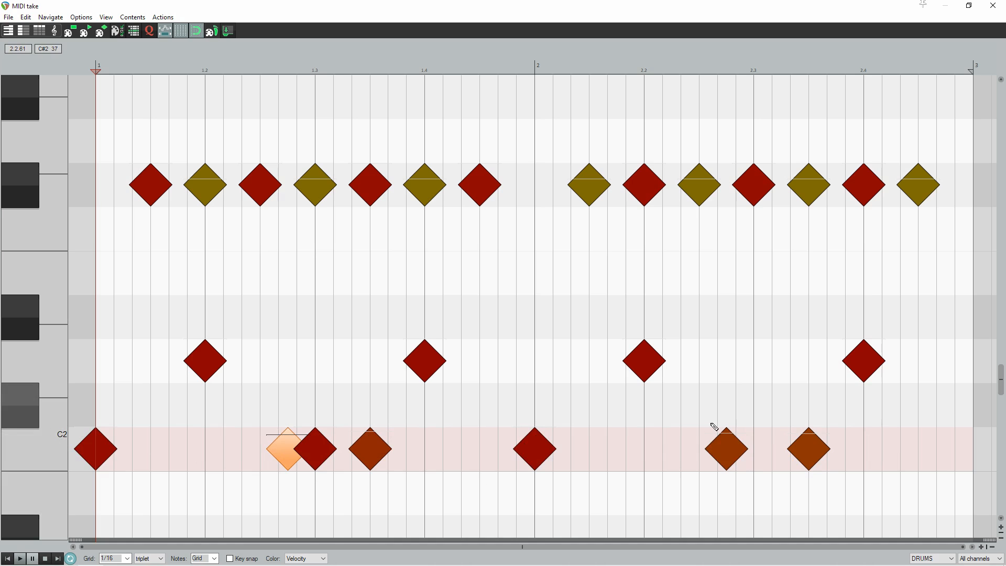
Step: Move the two off-beat C2 kick notes onto 16th-triplet grid positions
{"action": "left_click", "coordinate": [727, 453]}
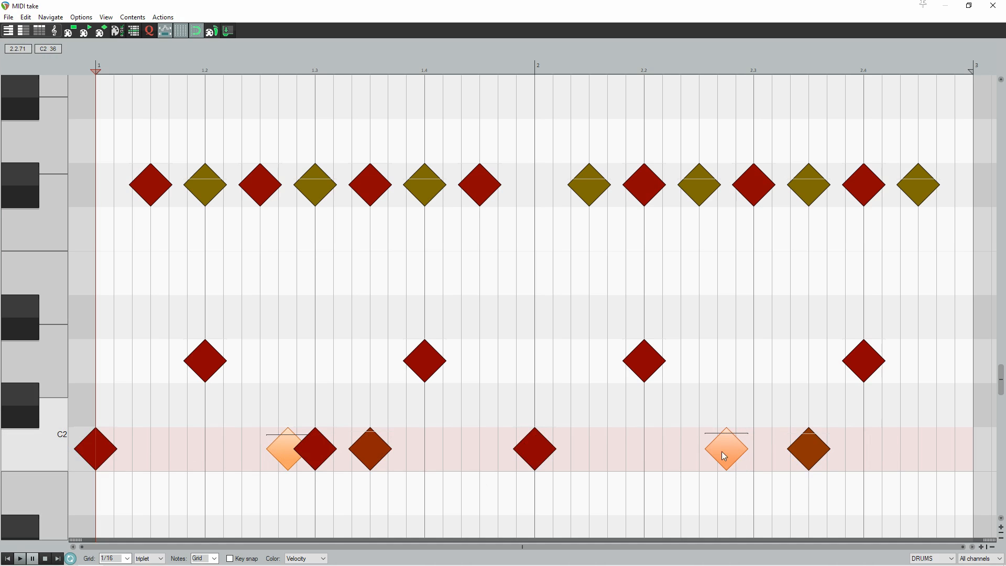
{"action": "left_click_drag", "start_coordinate": [725, 448], "coordinate": [736, 448]}
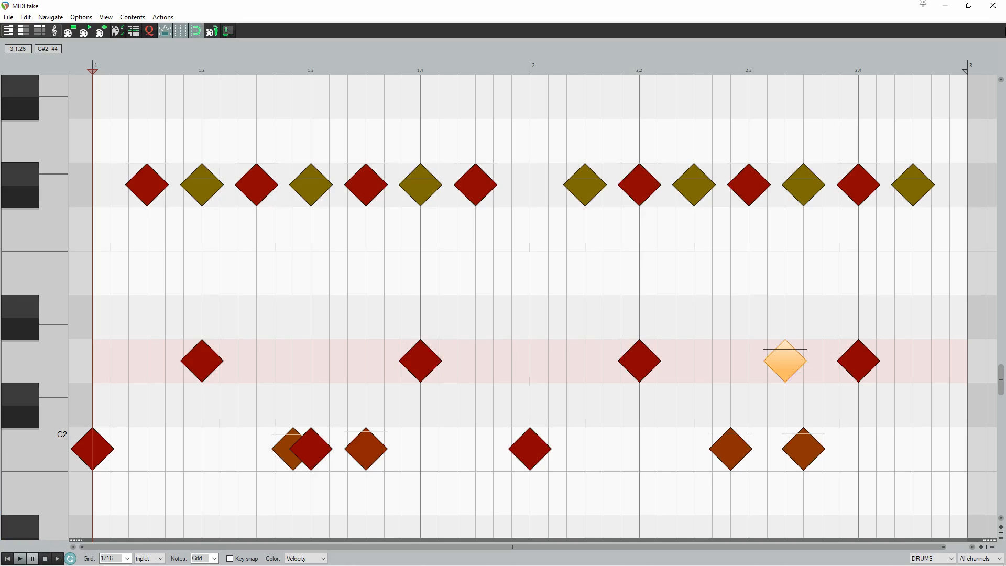
Step: Begin clearing the hi-hat row from the drum pattern
{"action": "left_click", "coordinate": [20, 558]}
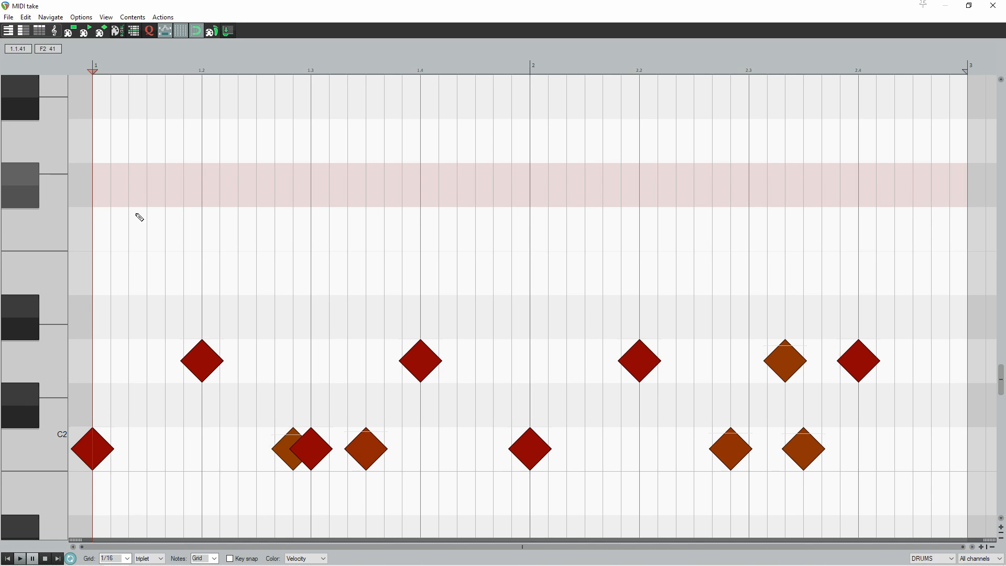
{"action": "mouse_move", "coordinate": [882, 454]}
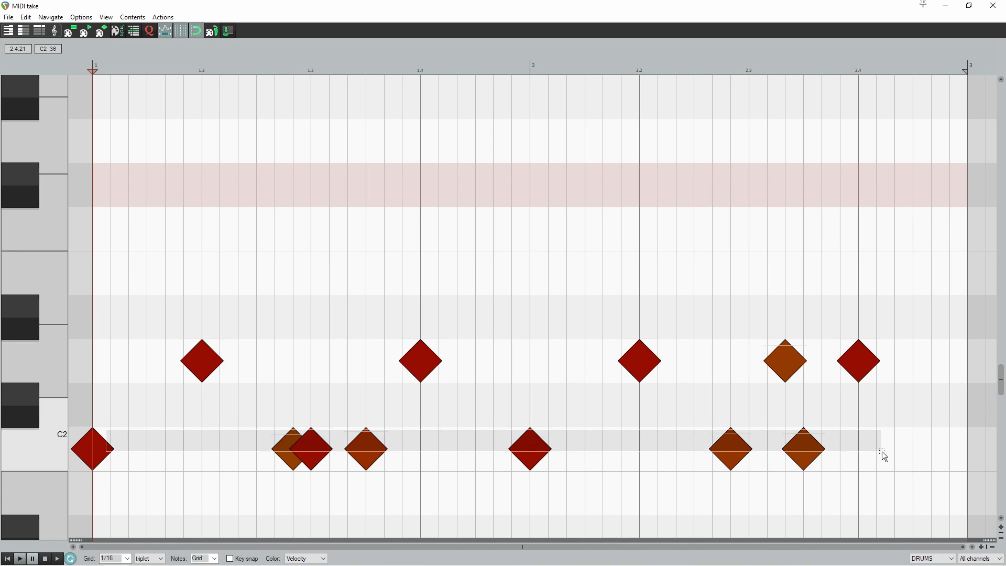